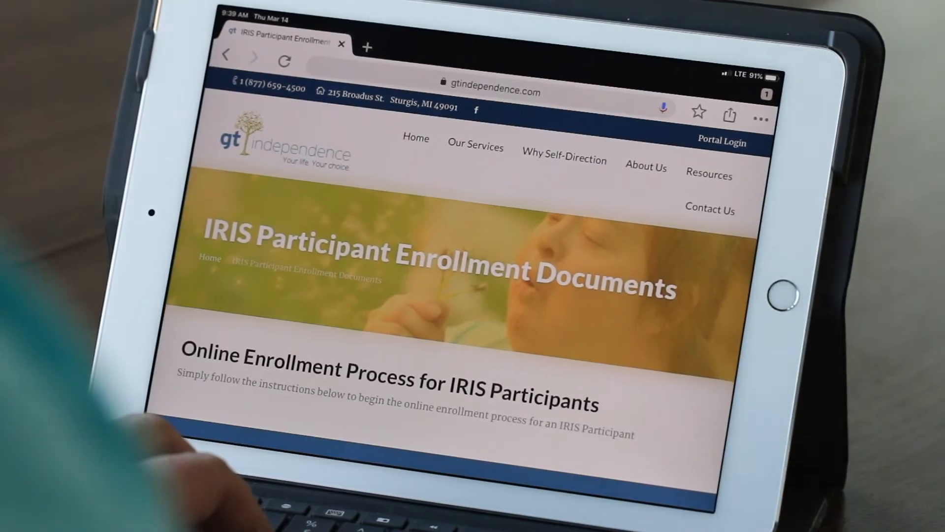
Scroll the IRIS enrollment page down until the Begin Participant Packet Process fields show.
scroll("down", 3)
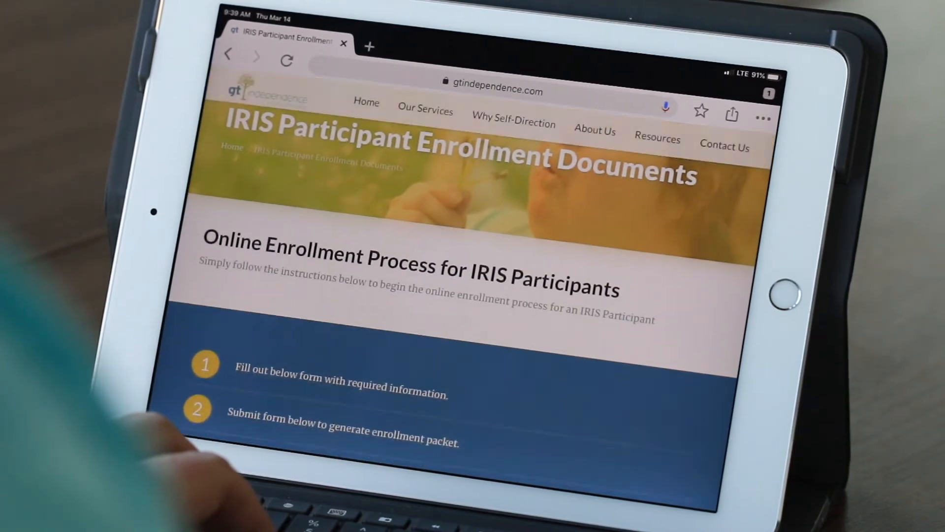
scroll("down", 3)
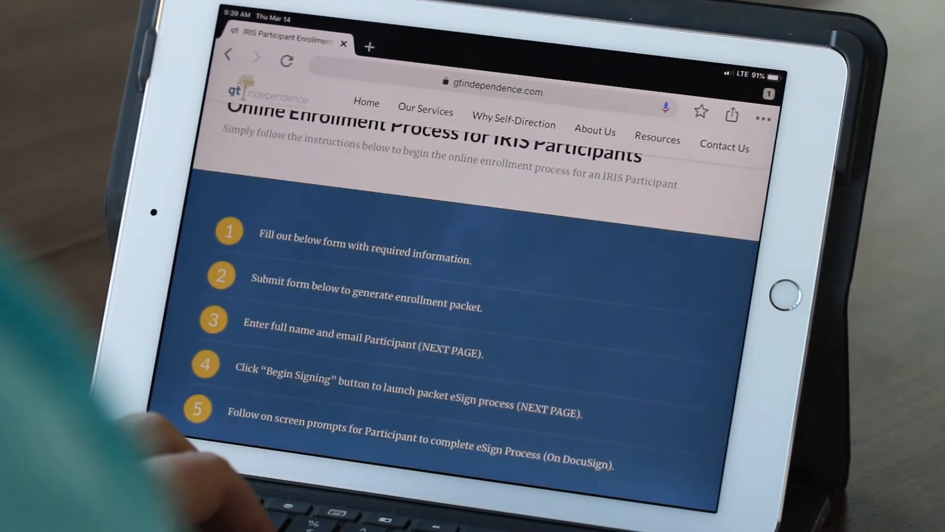
scroll("down", 3)
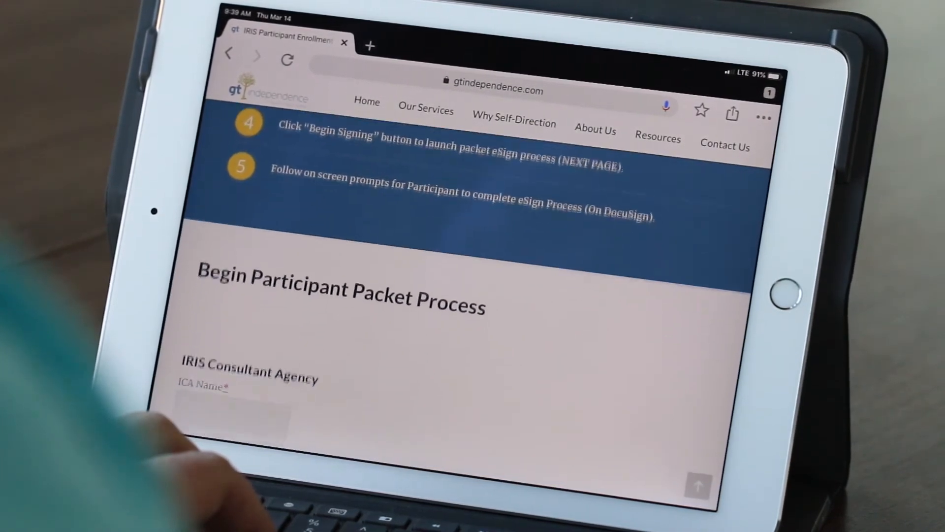
scroll("down", 3)
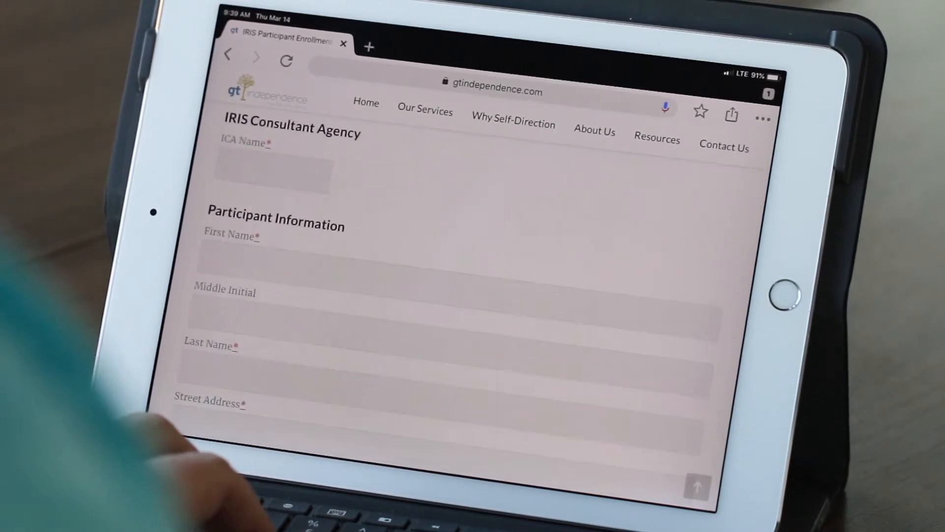
left_click(273, 173)
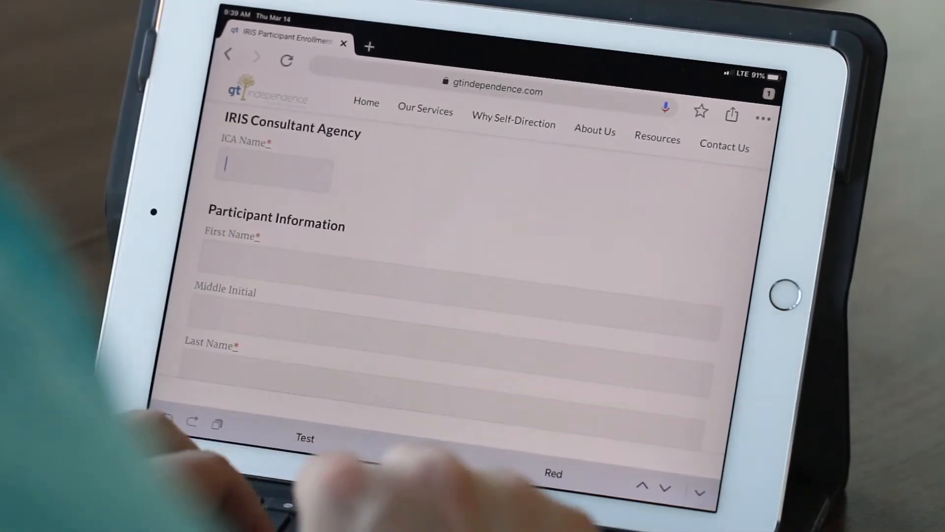
type("TMG")
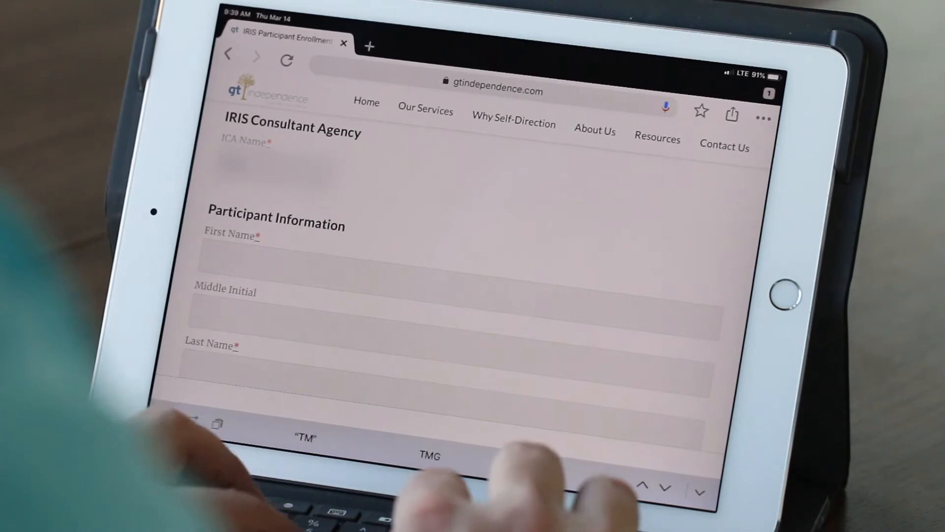
type("test")
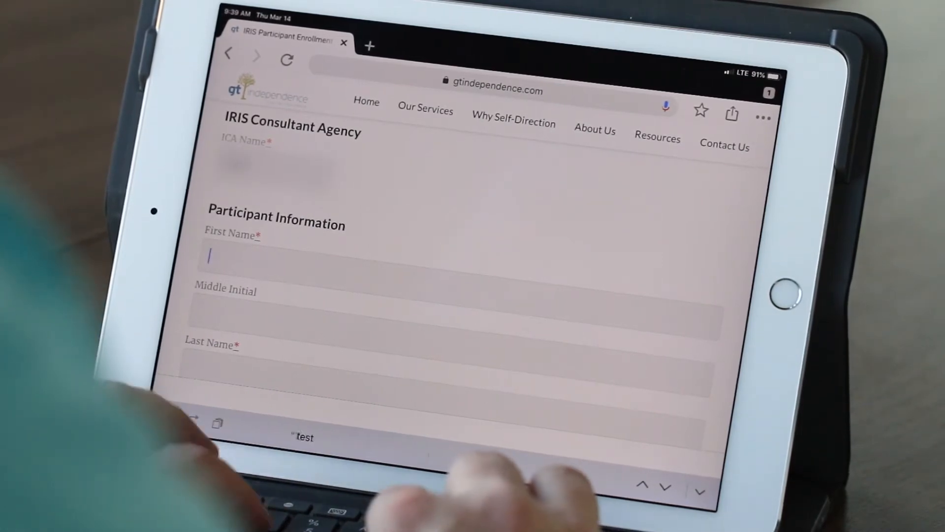
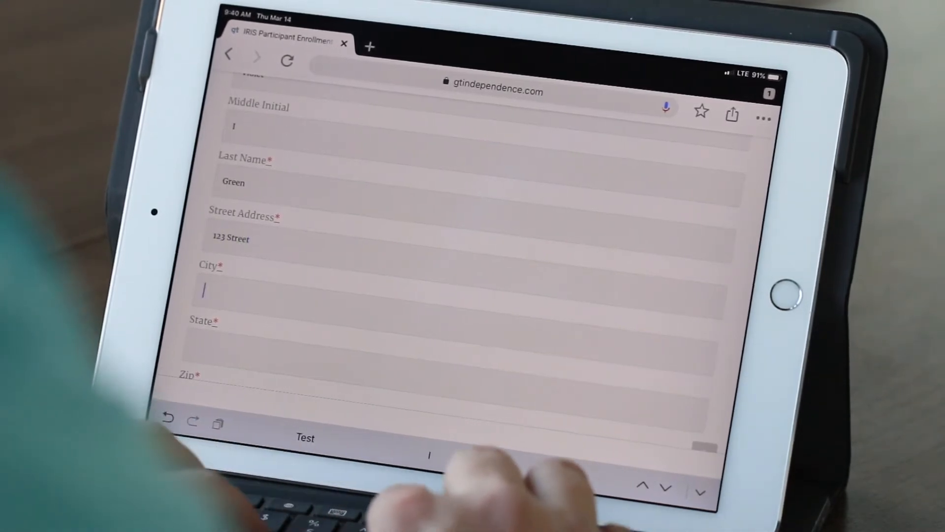
Enter the street address, city, state and zip 99999 for the participant.
type("City")
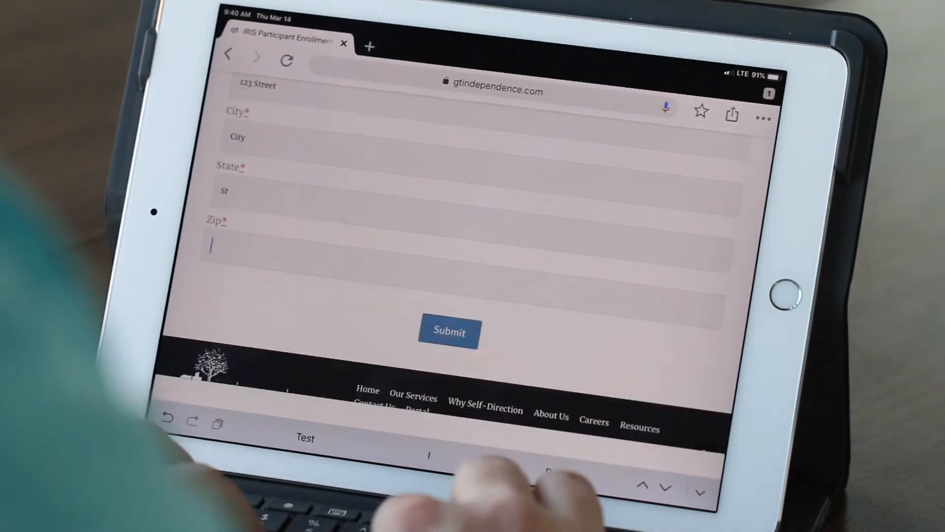
type("99999")
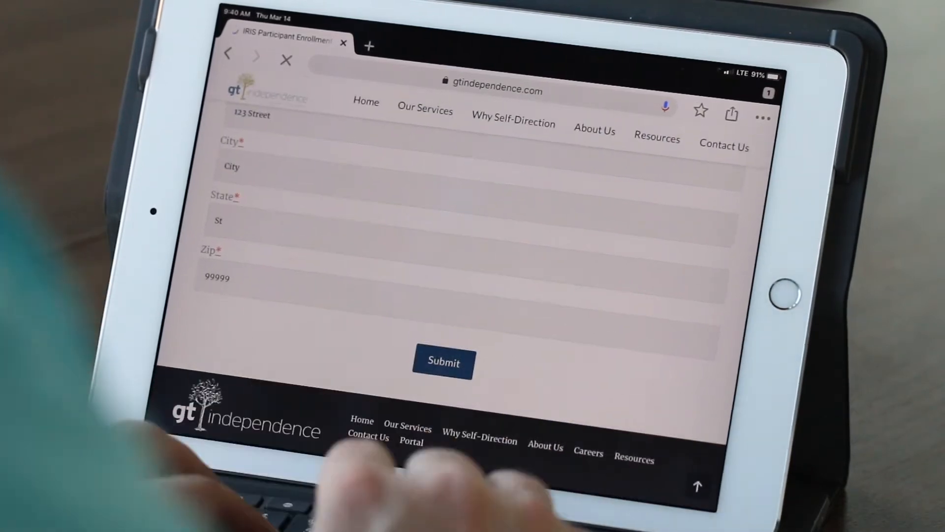
left_click(443, 363)
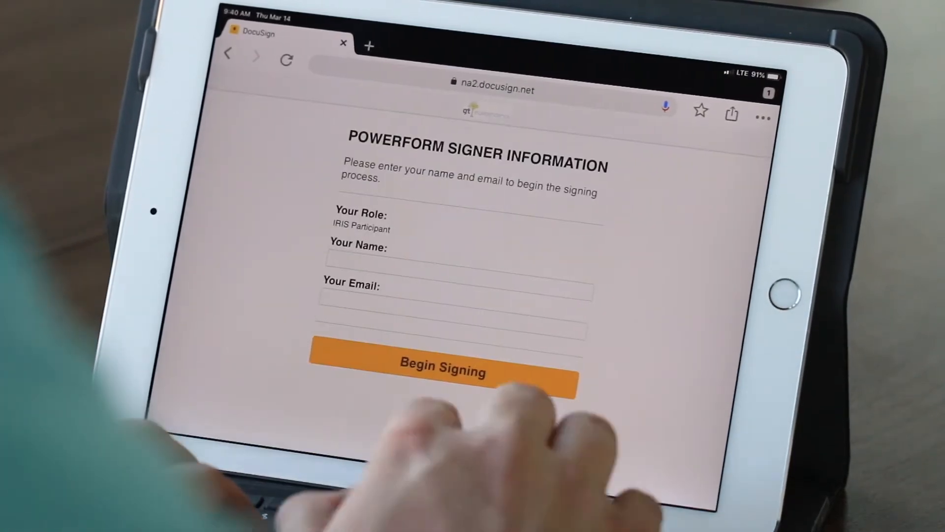
left_click(452, 258)
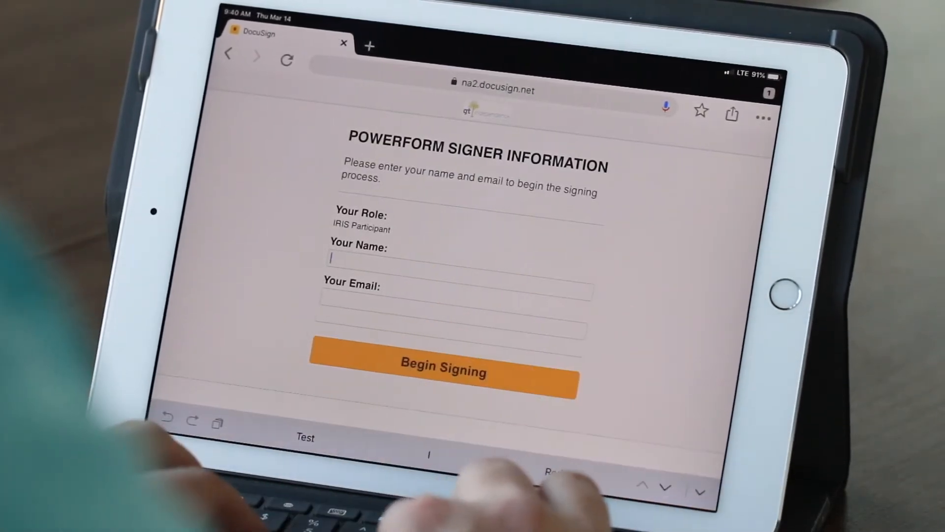
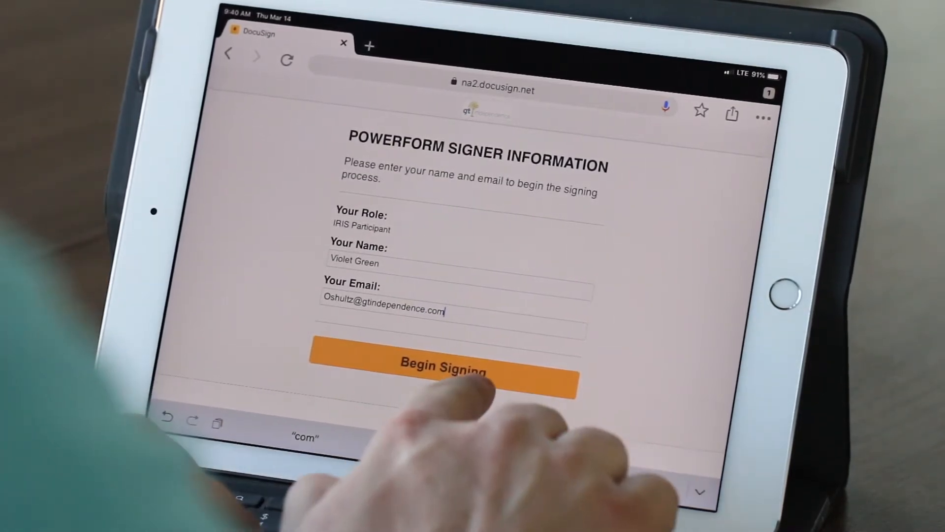
left_click(442, 367)
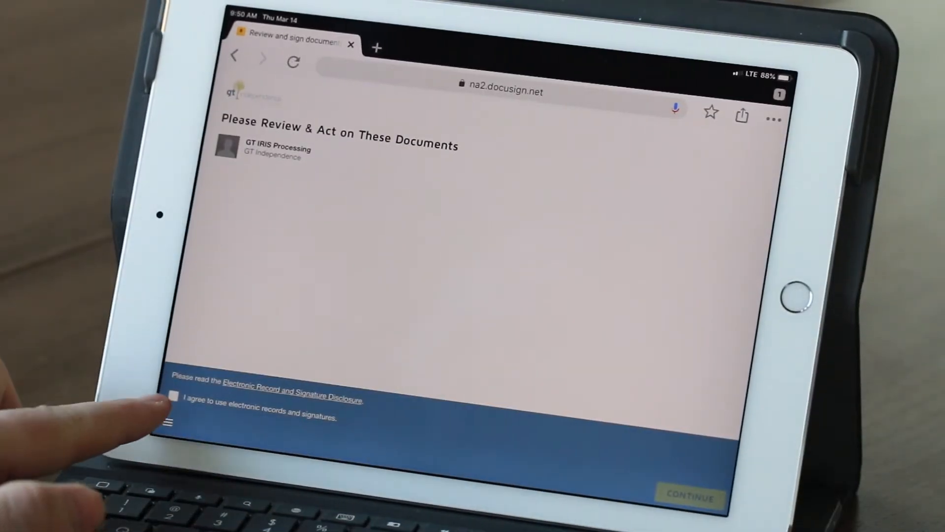
Agree to electronic records, continue into the packet and dismiss the comments tip.
left_click(173, 397)
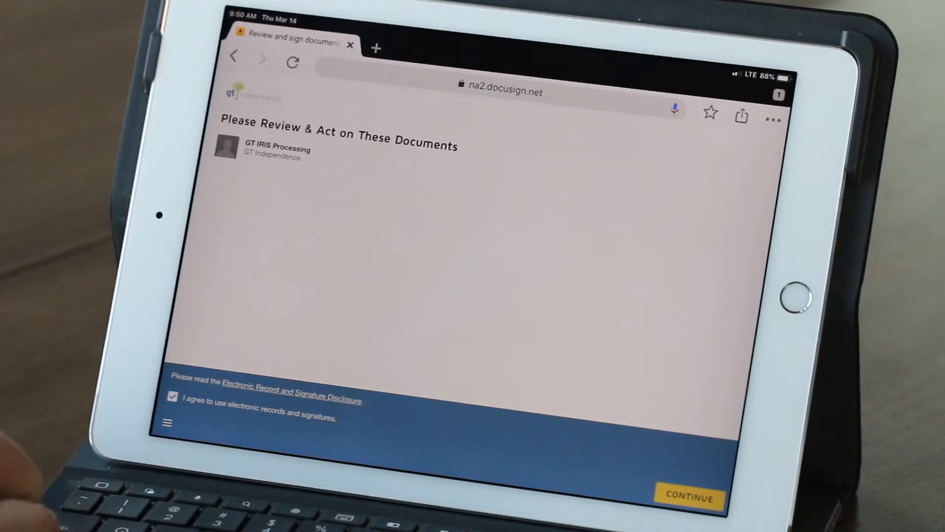
left_click(689, 499)
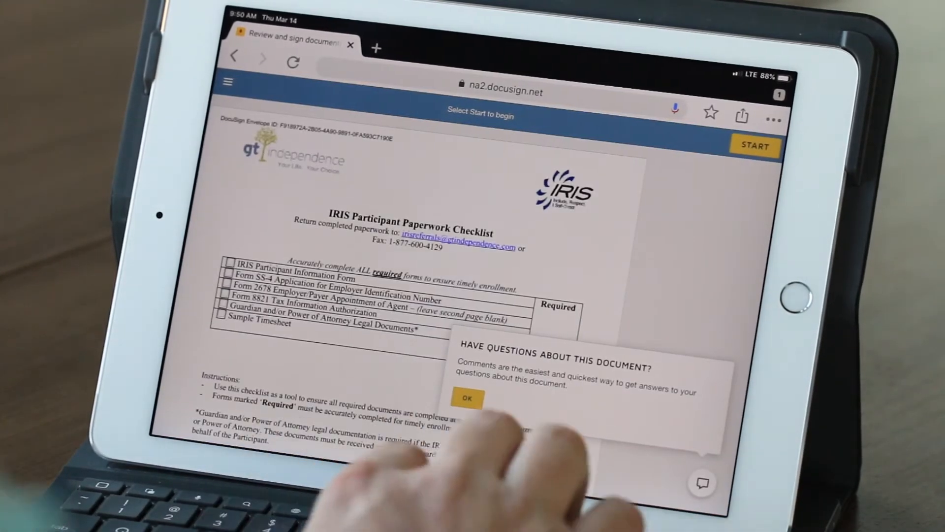
left_click(467, 399)
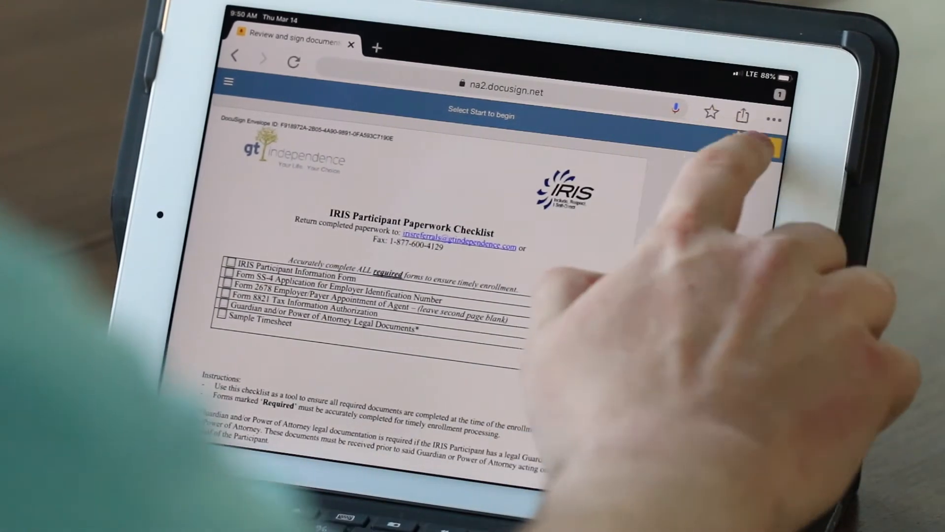
Fill the participant form's address 123 Street, birth date 01/01, zip 12345 and phone 555-555-555.
left_click(766, 145)
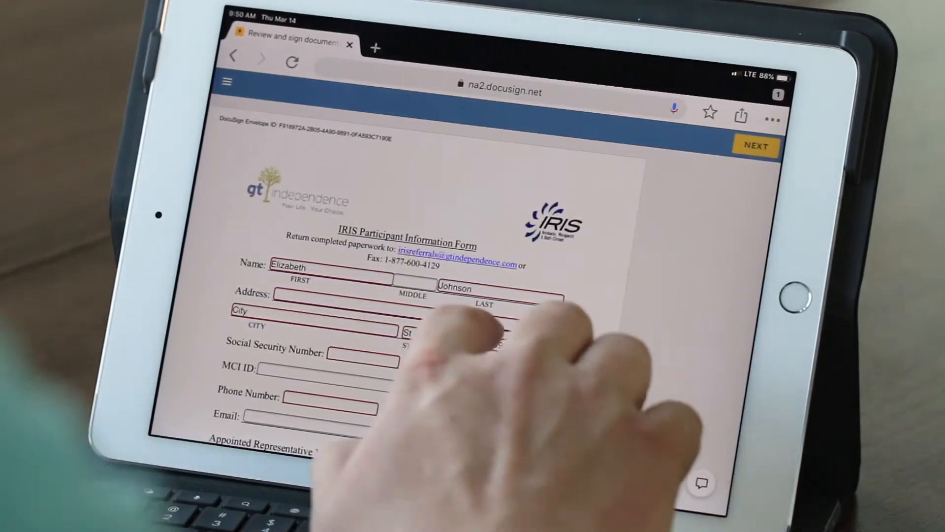
type("123")
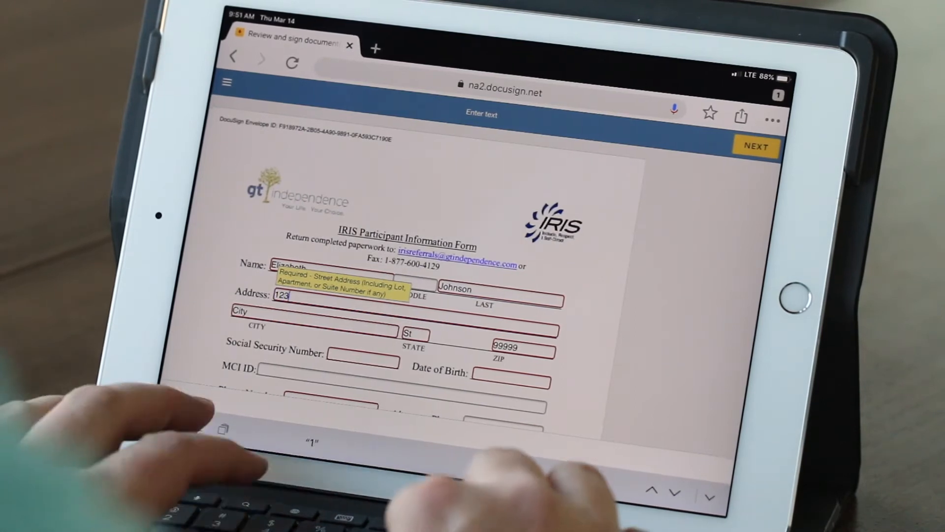
type("Street")
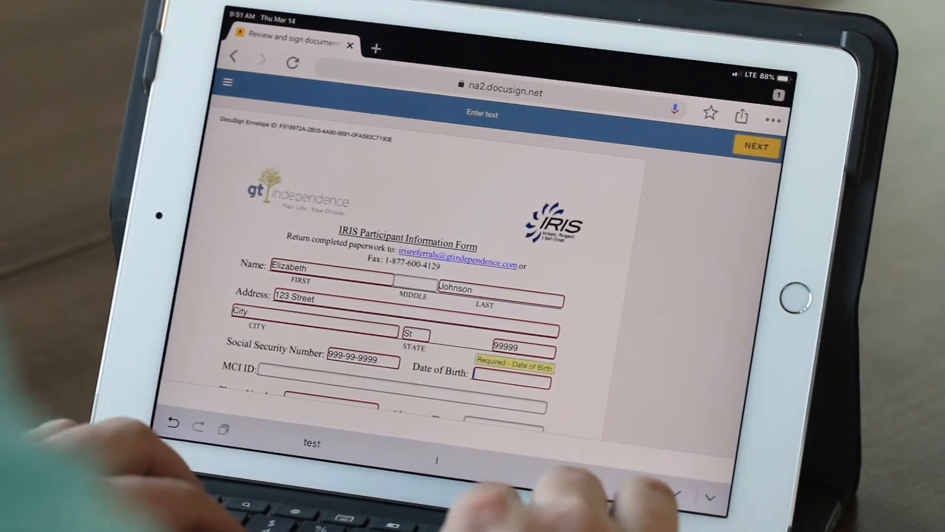
type("01/01/0")
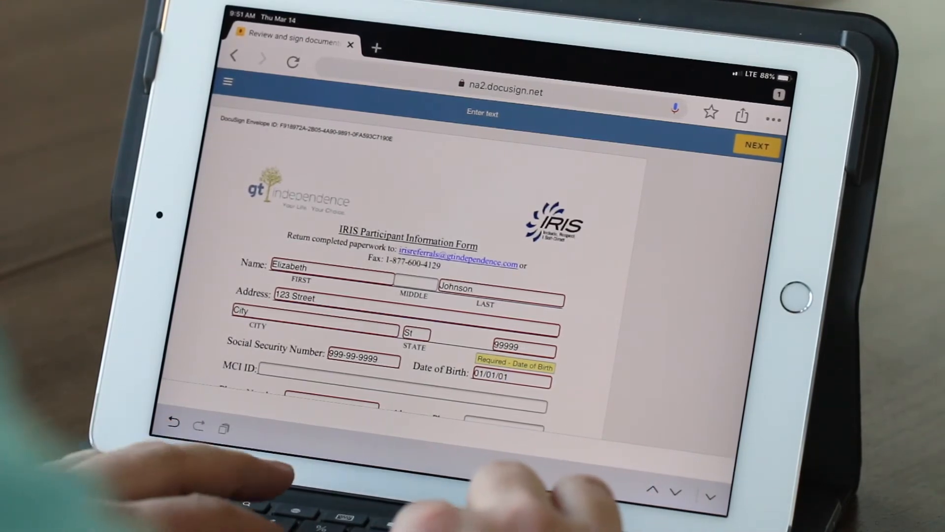
type("12345")
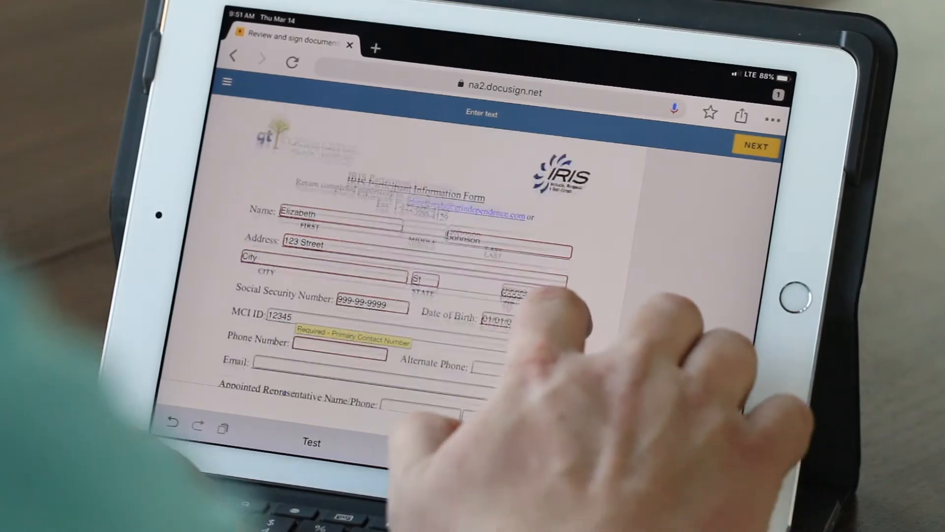
type("555")
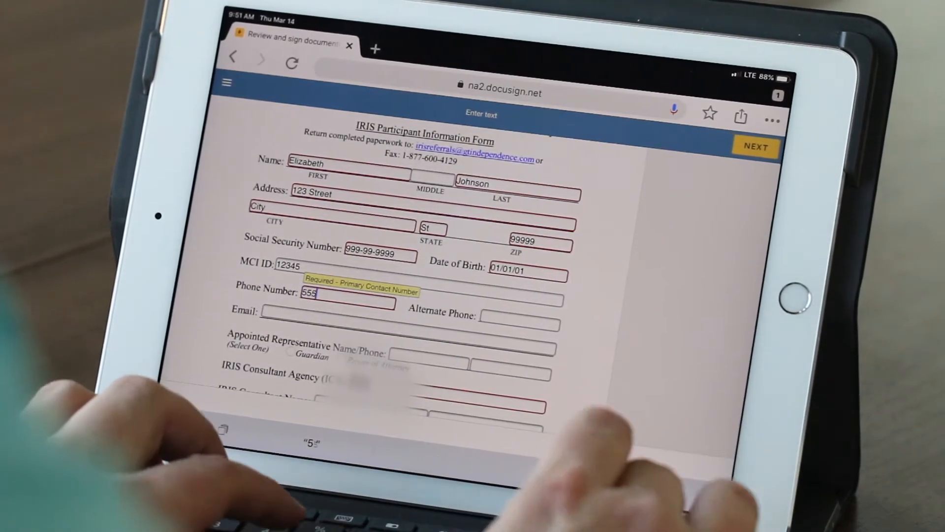
type("555-555-5555")
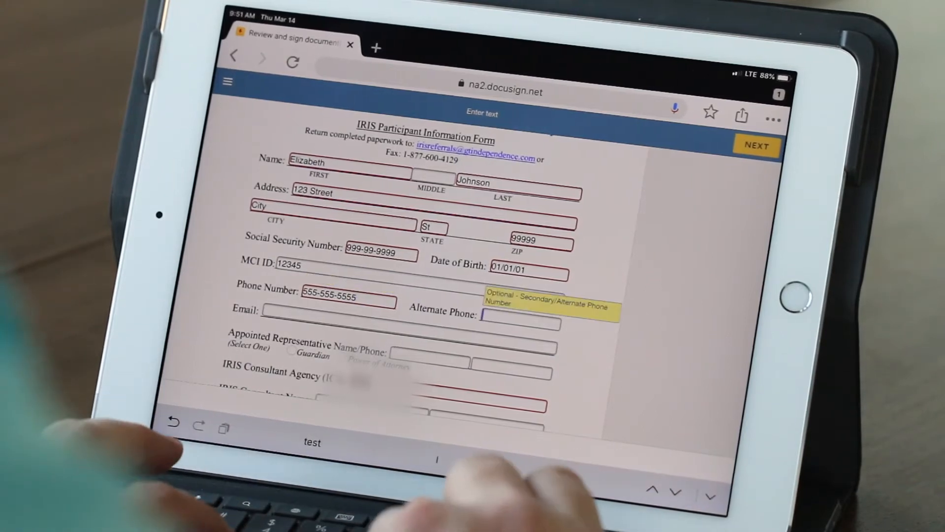
Enter the email, consultant name Eliza, Lackawana service region and PD target type.
left_click(329, 300)
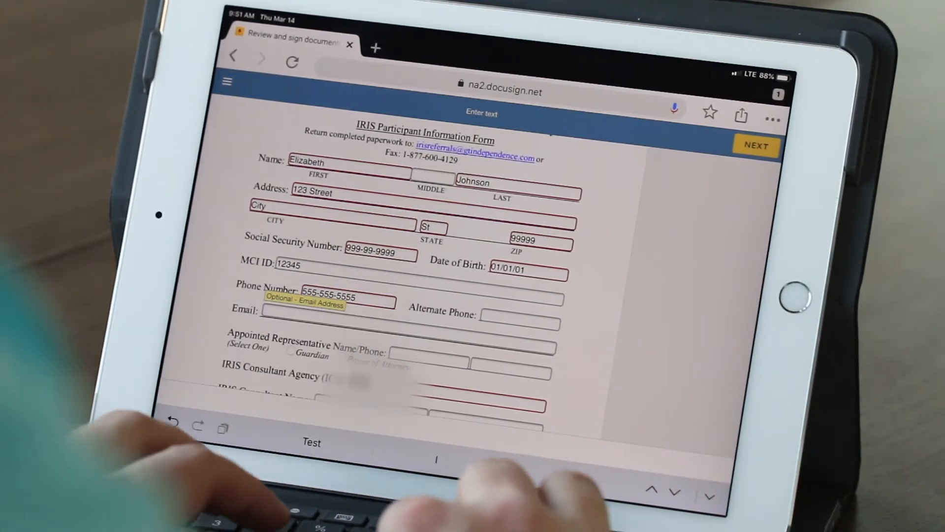
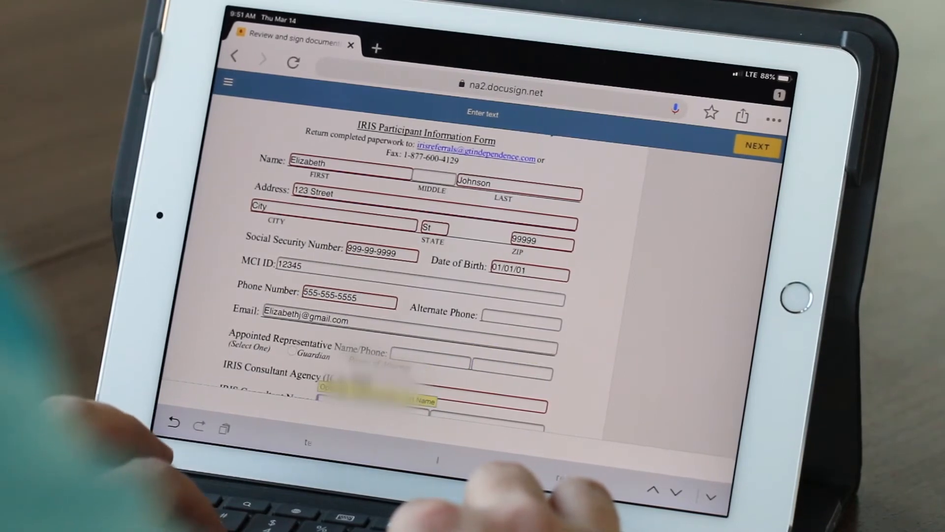
scroll("down", 3)
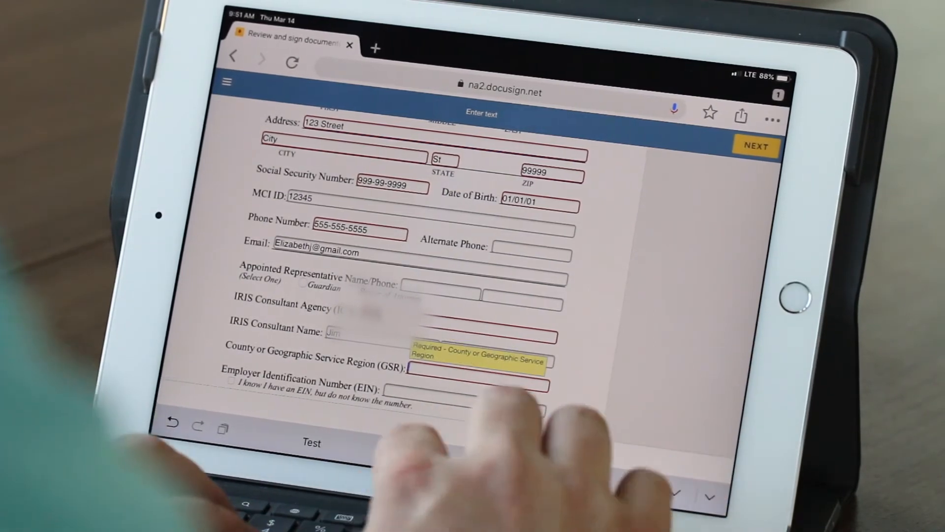
type("Lackawana")
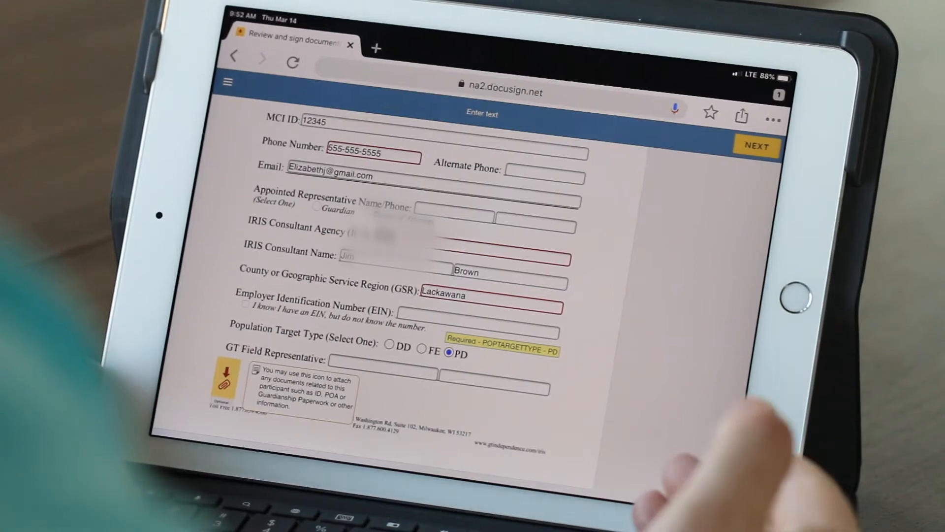
scroll("down", 3)
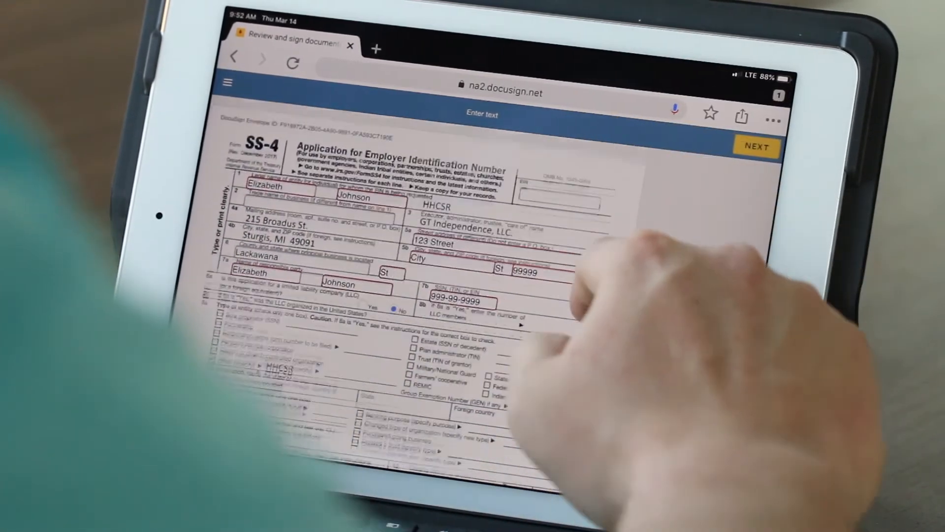
Draw a handwritten signature for the SS-4 EIN application and adopt it.
scroll("down", 3)
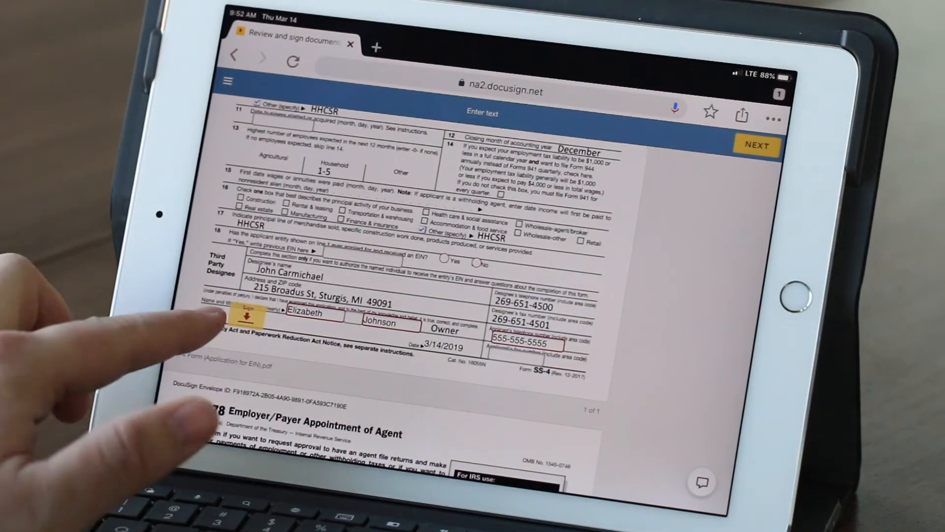
left_click(249, 316)
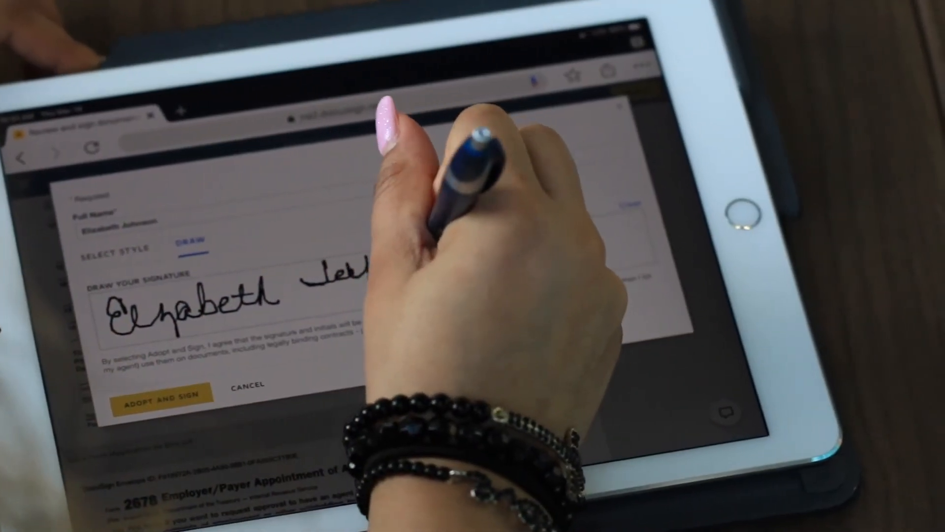
left_click_drag(361, 290, 506, 259)
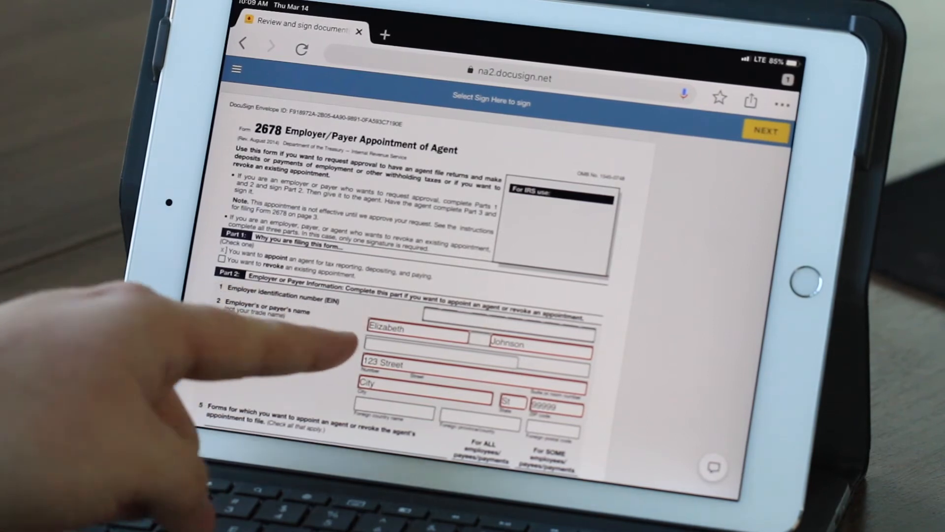
Apply the adopted signature to the Form 2678 Sign tag and move on.
scroll("down", 3)
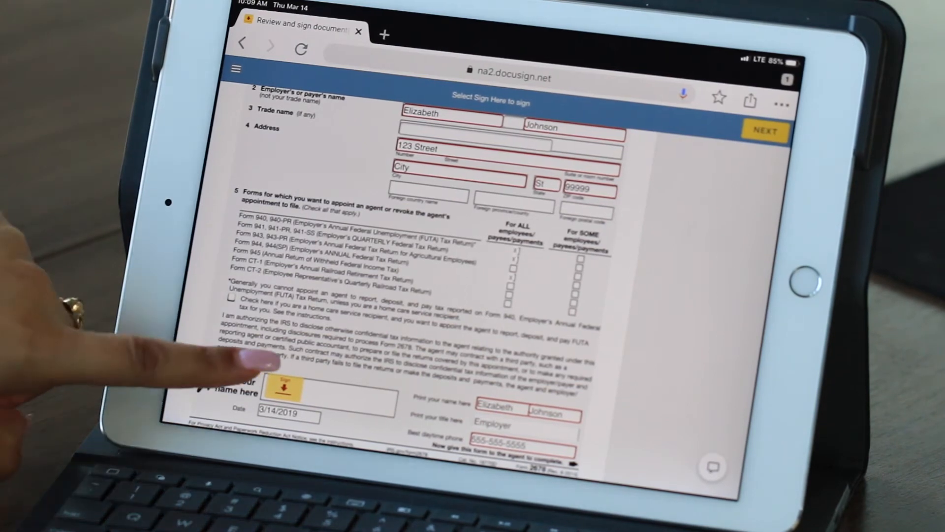
left_click(286, 386)
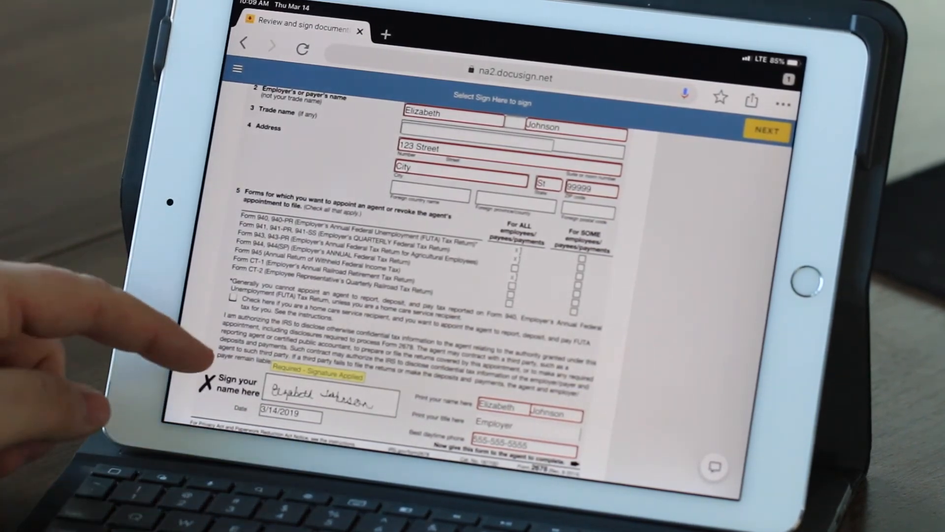
scroll("down", 3)
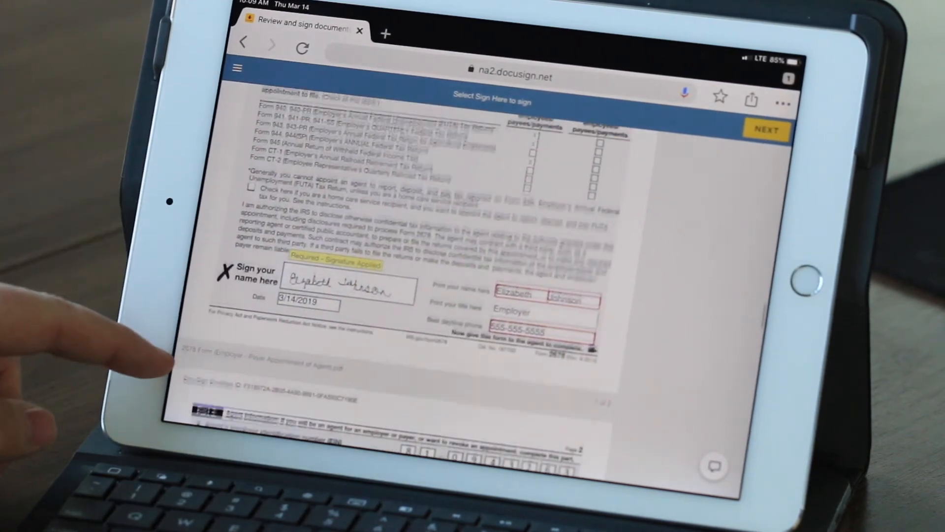
scroll("down", 3)
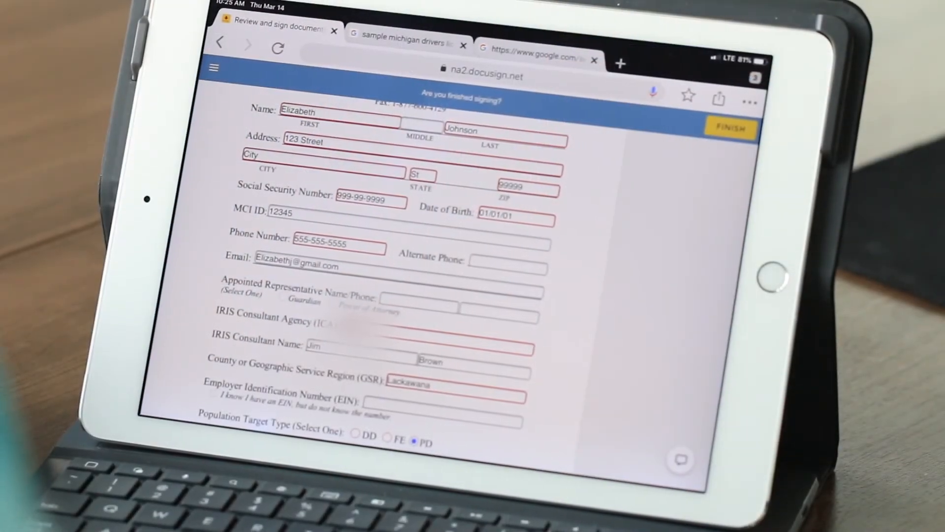
Photograph the ID with the camera and attach it to the form's attachment tag.
scroll("down", 3)
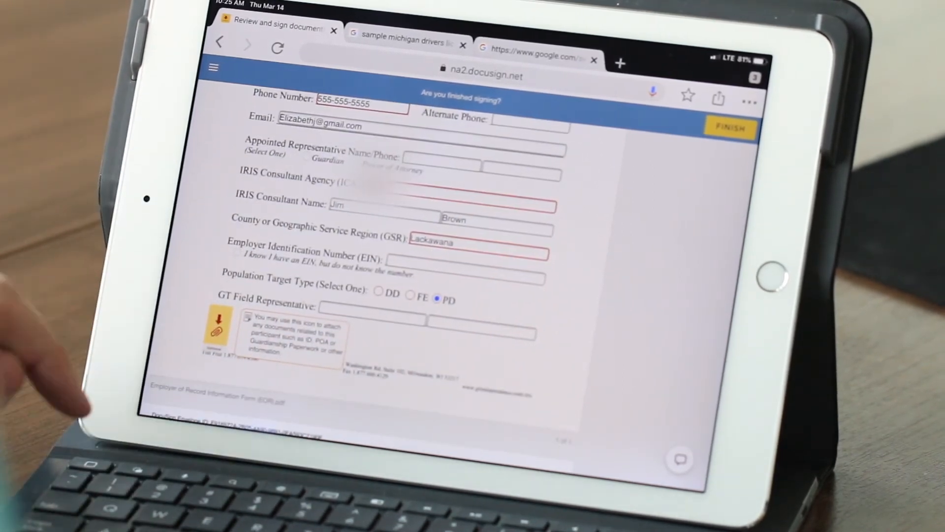
left_click(216, 330)
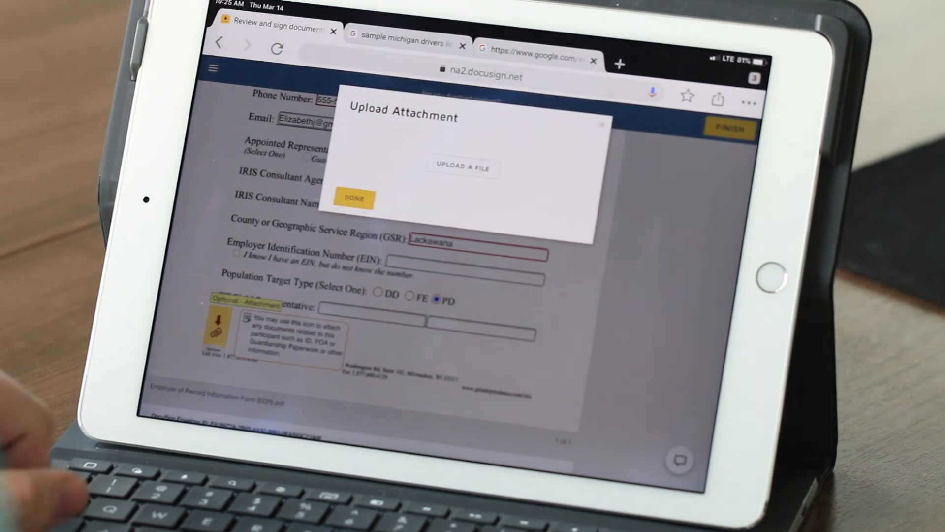
left_click(462, 167)
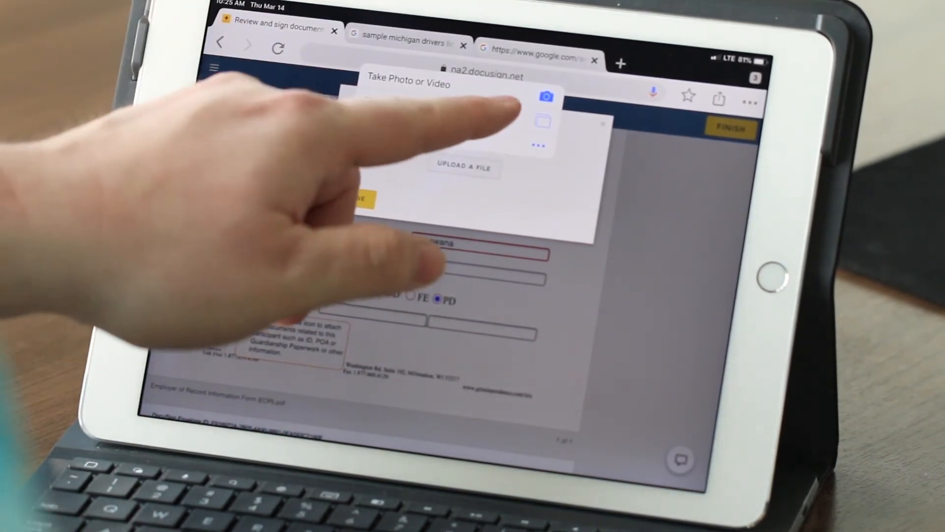
left_click(541, 121)
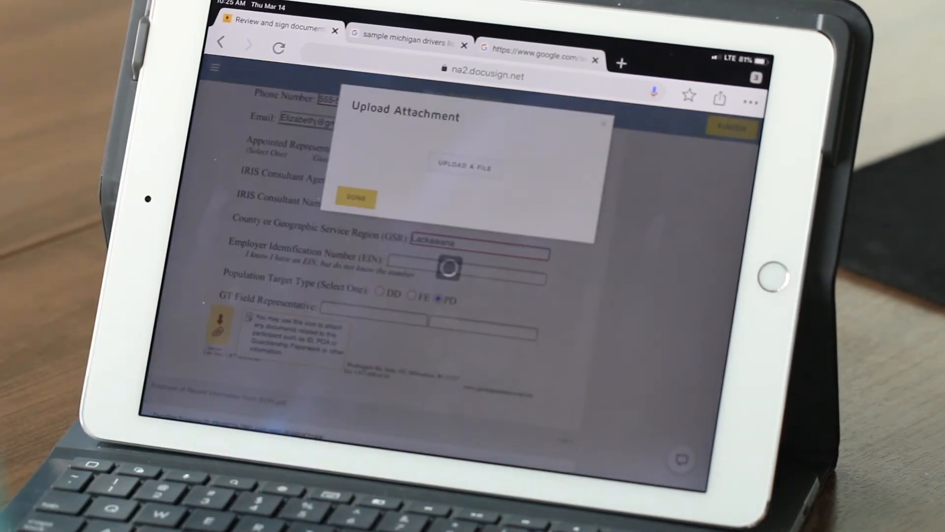
left_click(463, 168)
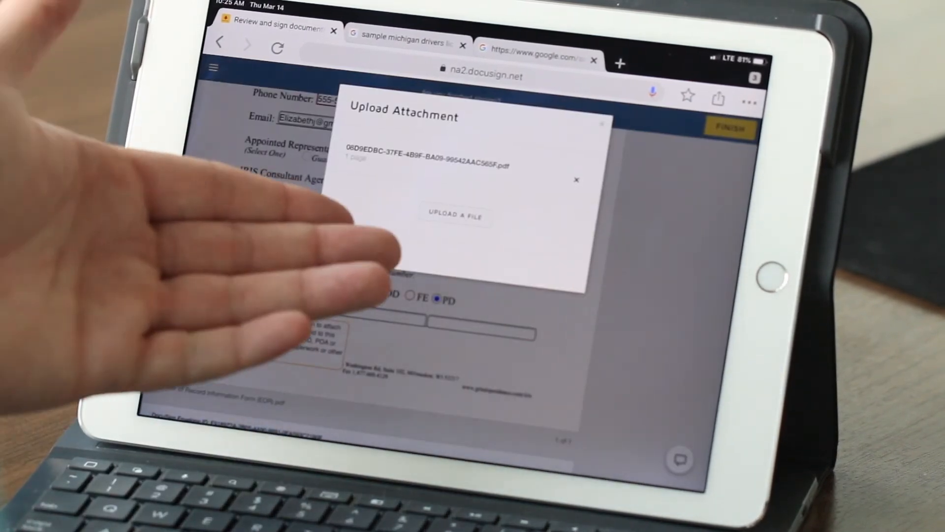
left_click(576, 179)
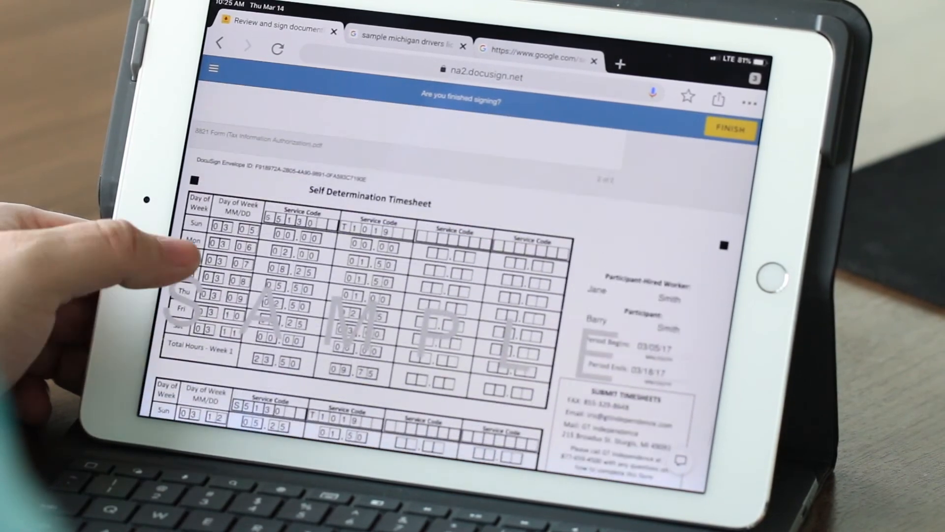
Review the remaining pages and finish to submit the signed packet.
scroll("down", 3)
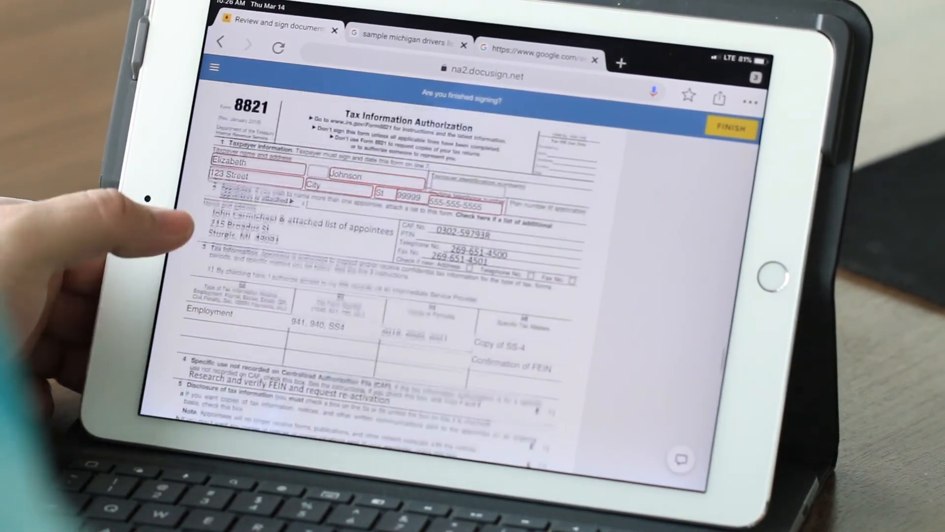
scroll("down", 3)
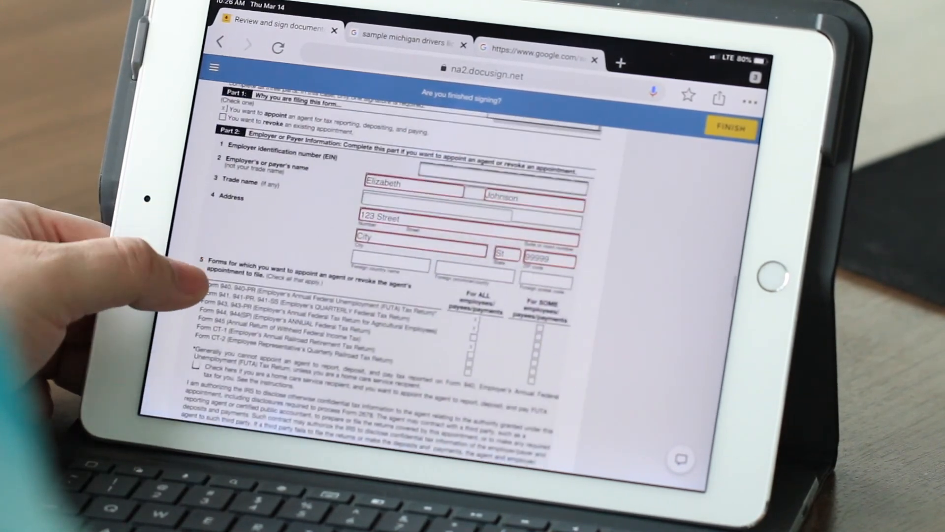
scroll("down", 3)
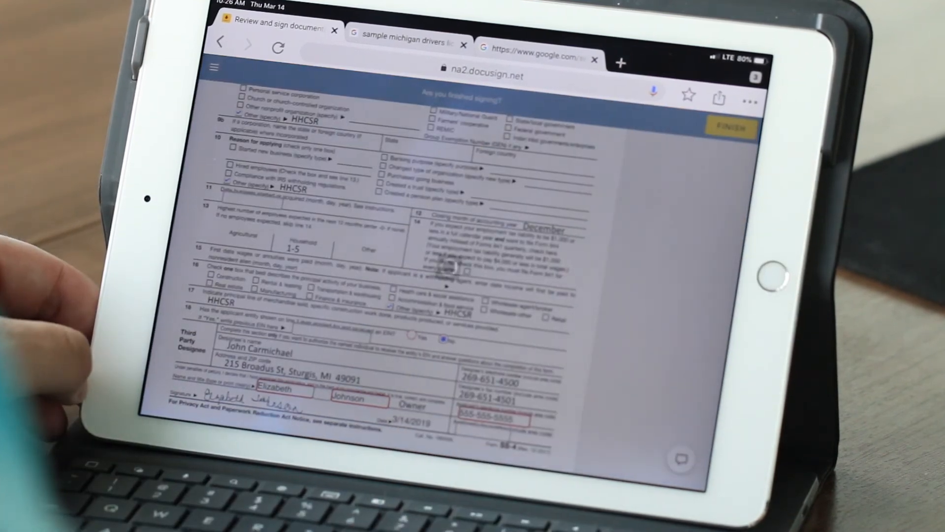
left_click(729, 128)
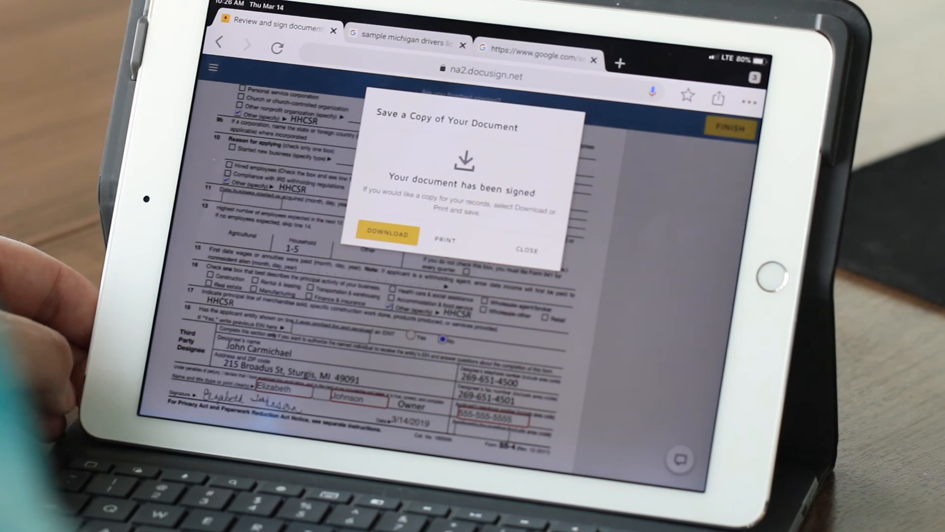